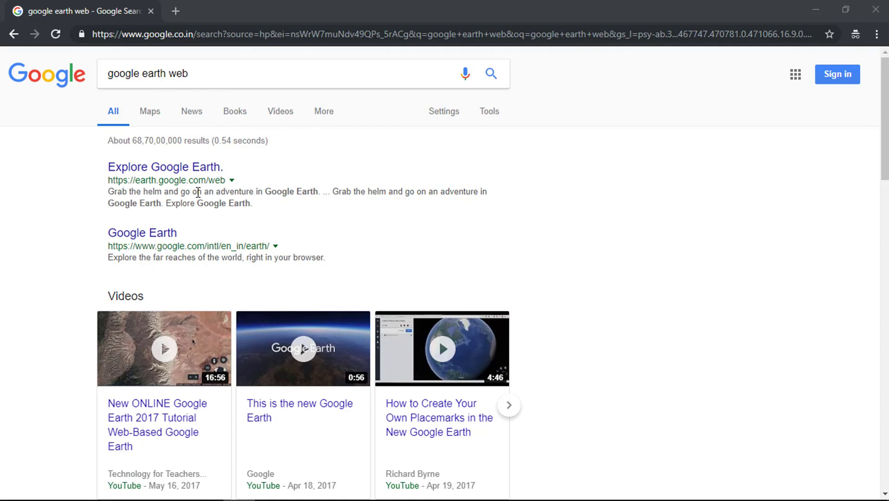
Follow the 'Explore Google Earth' result to reach earth.google.com/web.
{"action": "left_click", "coordinate": [165, 167]}
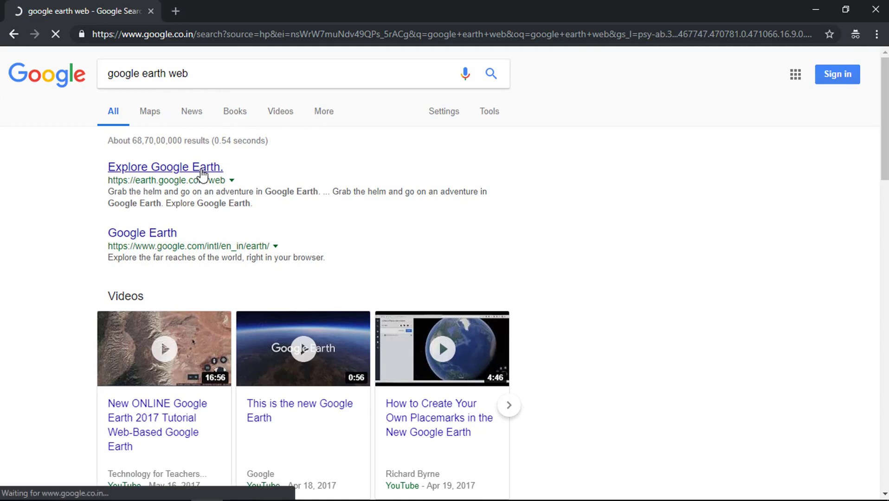
{"action": "left_click", "coordinate": [165, 167]}
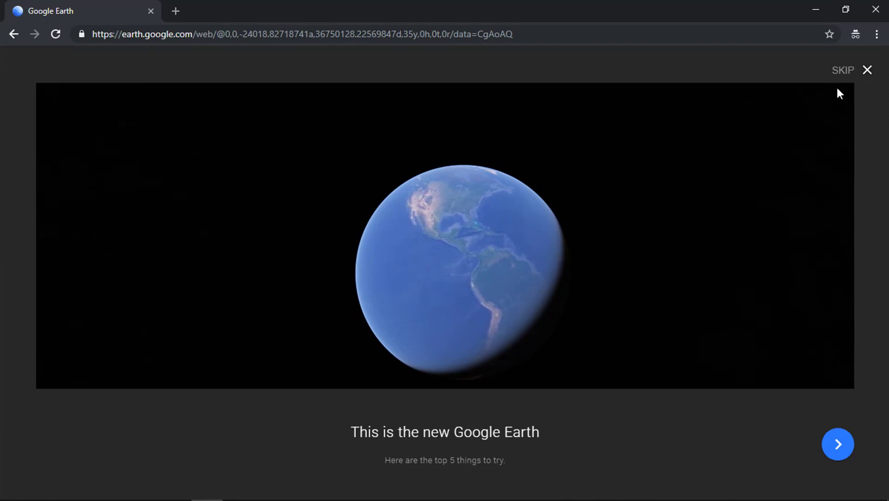
Skip the welcome tour and bring up the My Places panel from the sidebar.
{"action": "left_click", "coordinate": [866, 70]}
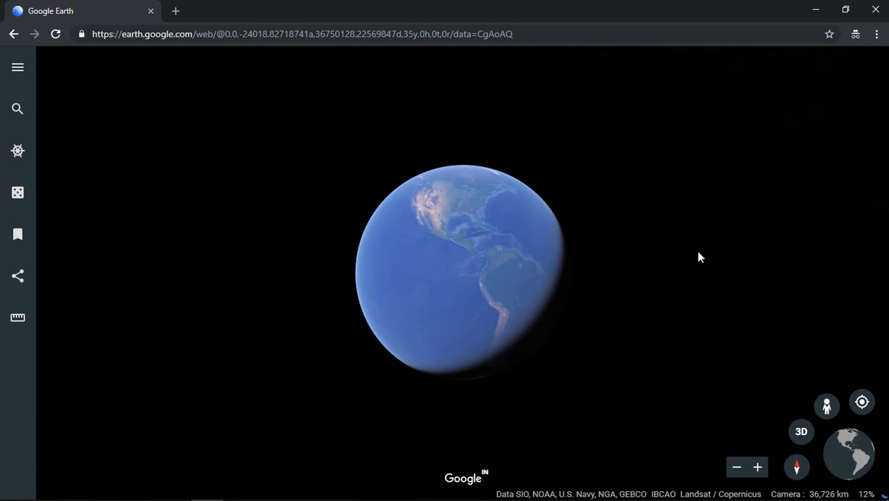
{"action": "left_click_drag", "start_coordinate": [700, 257], "coordinate": [62, 252]}
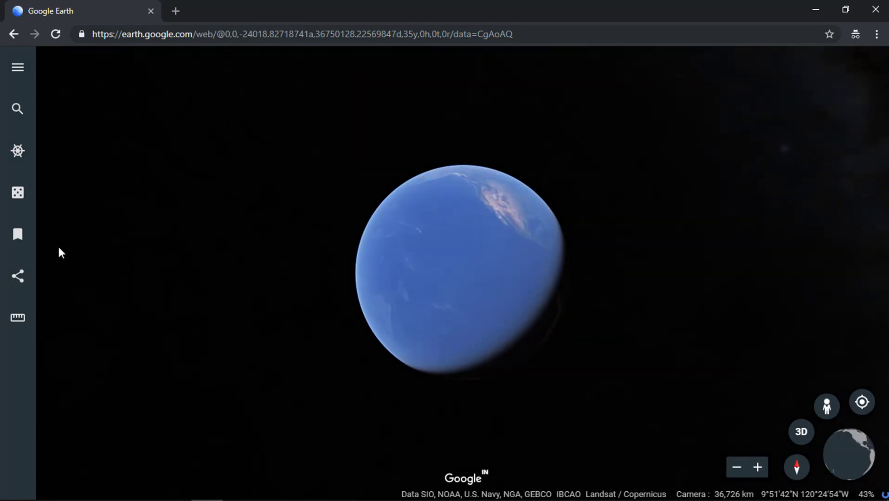
{"action": "mouse_move", "coordinate": [17, 234]}
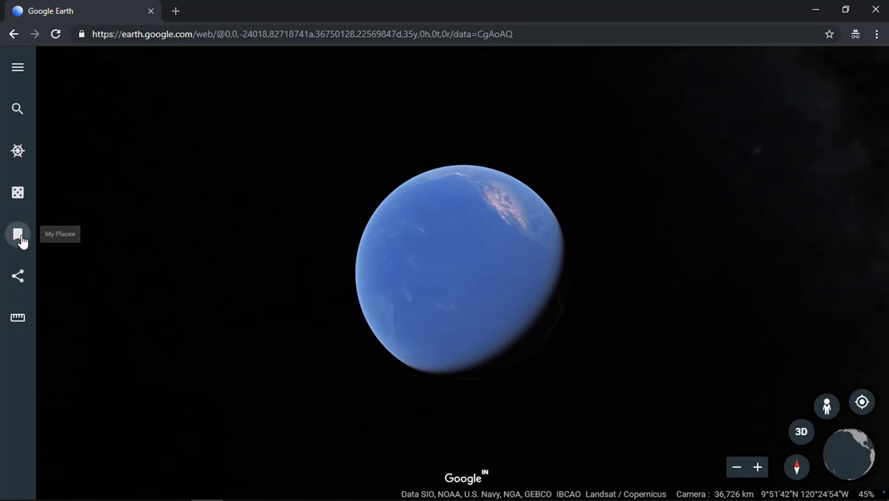
{"action": "left_click", "coordinate": [18, 233]}
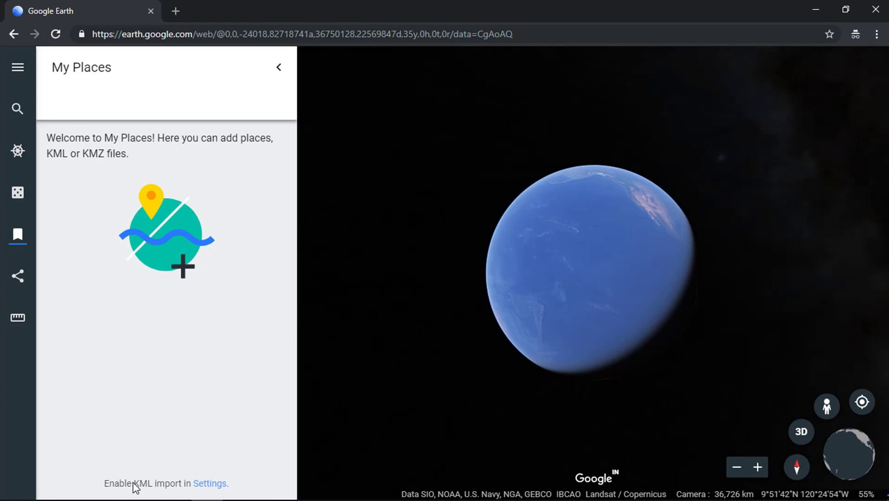
{"action": "mouse_move", "coordinate": [211, 487]}
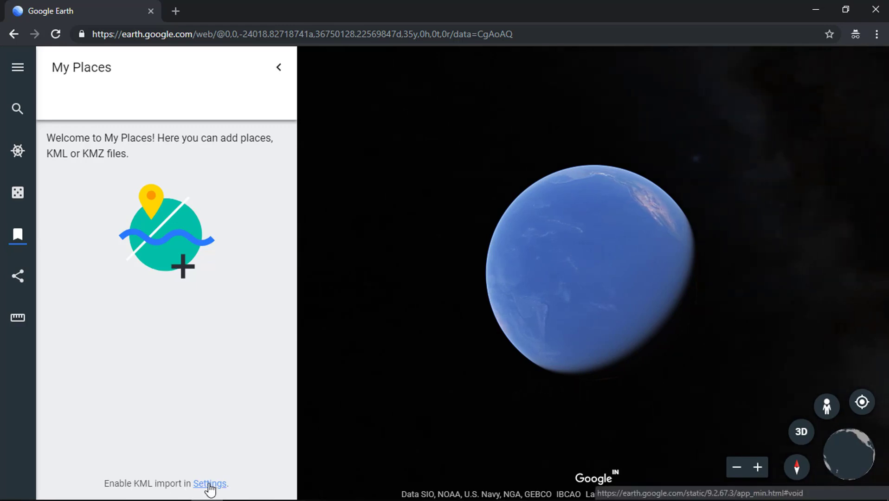
Switch on 'Enable KML file import (experimental)' in Settings and save.
{"action": "left_click", "coordinate": [211, 495]}
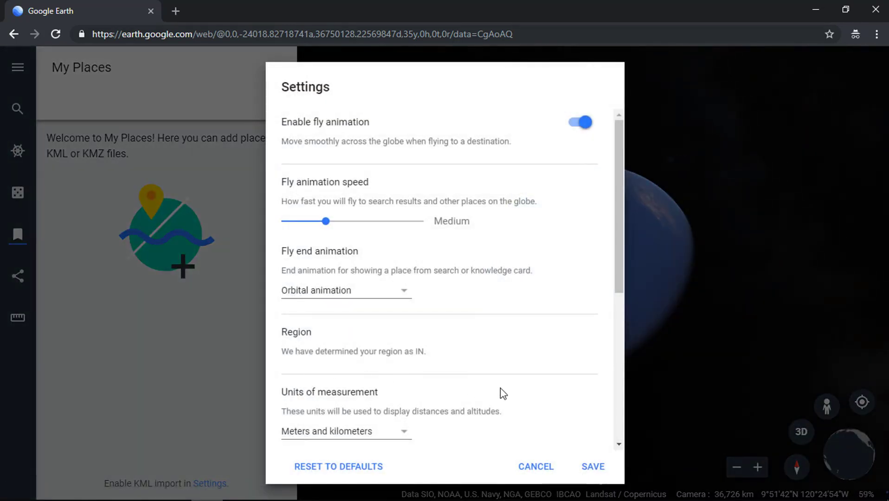
{"action": "scroll", "scroll_direction": "down", "scroll_amount": 3}
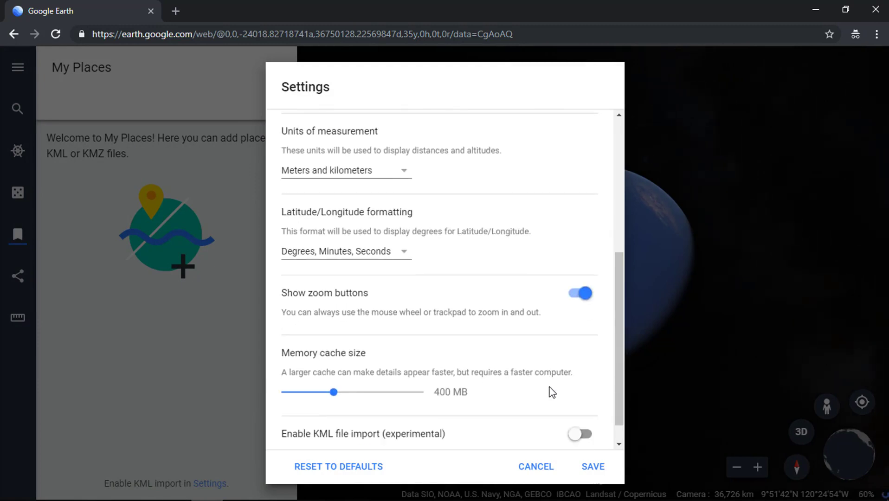
{"action": "scroll", "scroll_direction": "down", "scroll_amount": 3}
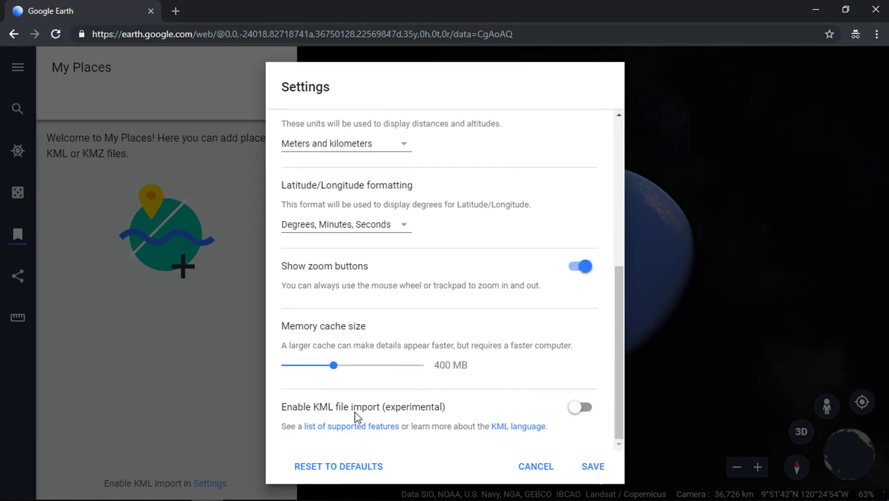
{"action": "mouse_move", "coordinate": [421, 420]}
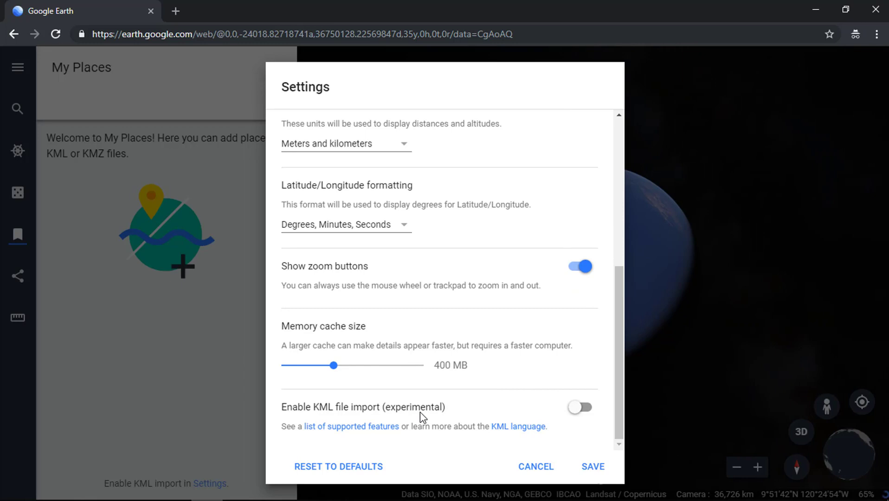
{"action": "left_click", "coordinate": [579, 407]}
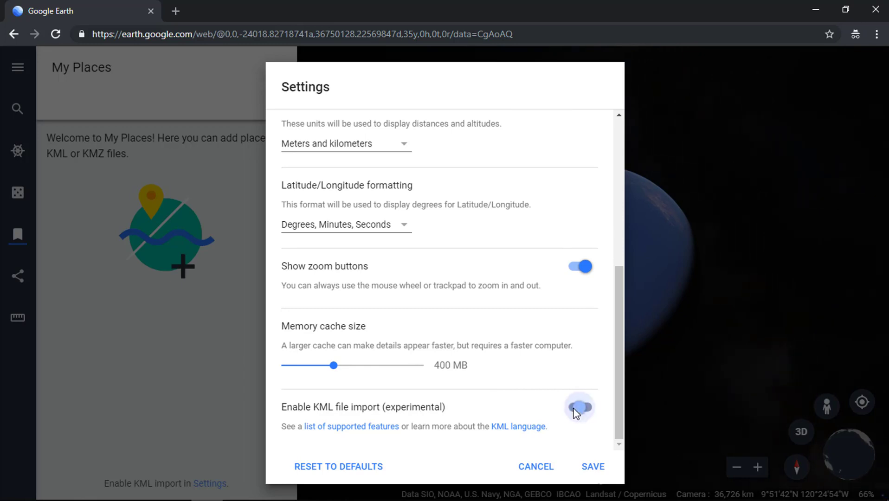
{"action": "left_click", "coordinate": [594, 466]}
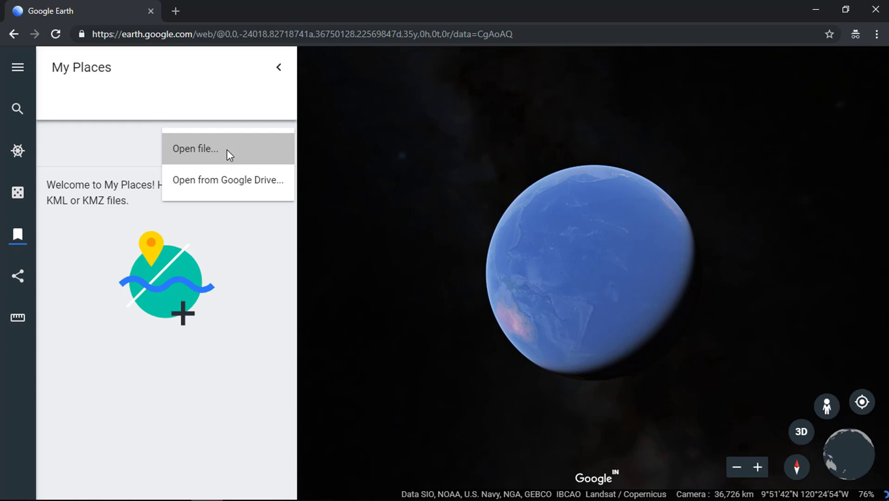
Load FIFA World Cup 2018 Stadiums.kml from Local Disk (E:) into My Places.
{"action": "left_click", "coordinate": [194, 148]}
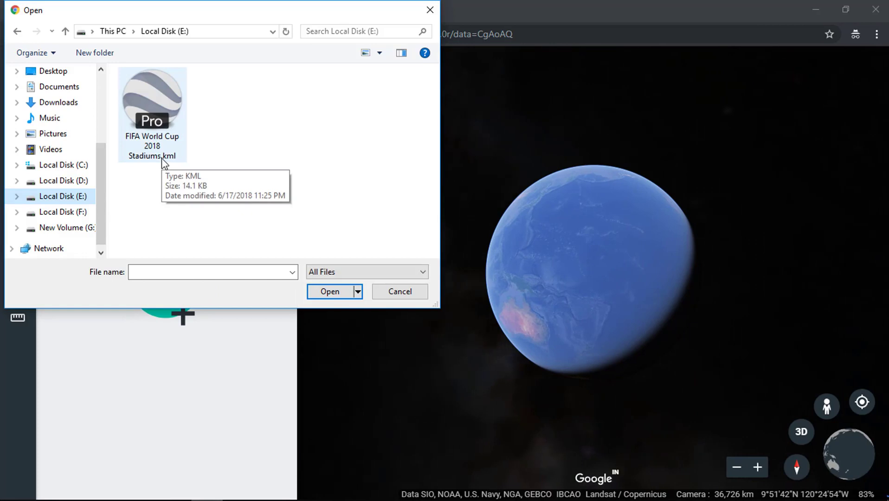
{"action": "left_click", "coordinate": [153, 107]}
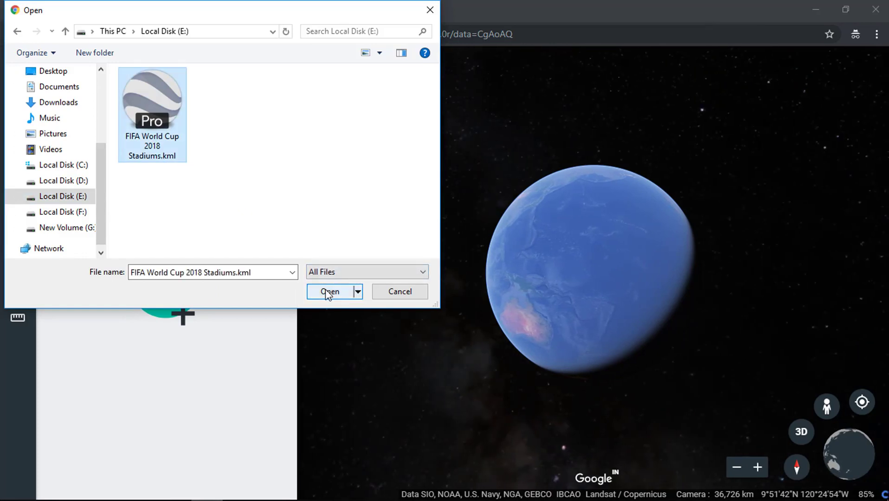
{"action": "left_click", "coordinate": [329, 291]}
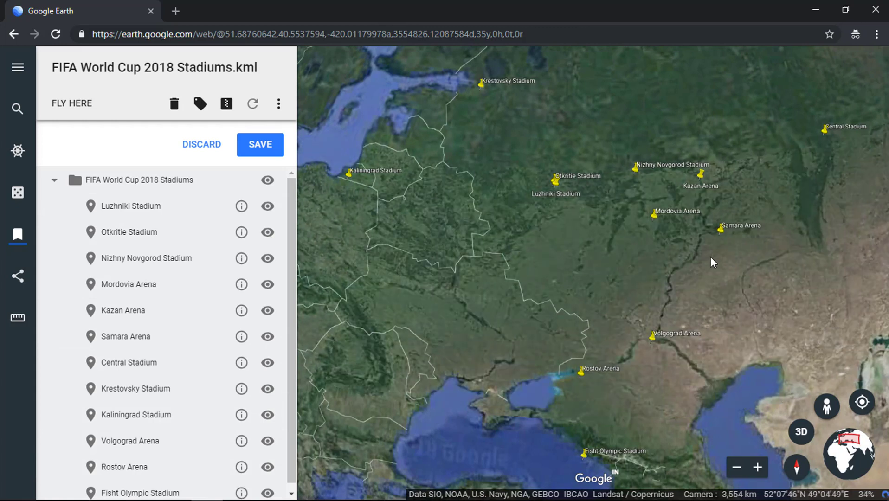
Select Luzhniki Stadium and reveal its 'Export as KML file' menu option.
{"action": "left_click", "coordinate": [132, 206]}
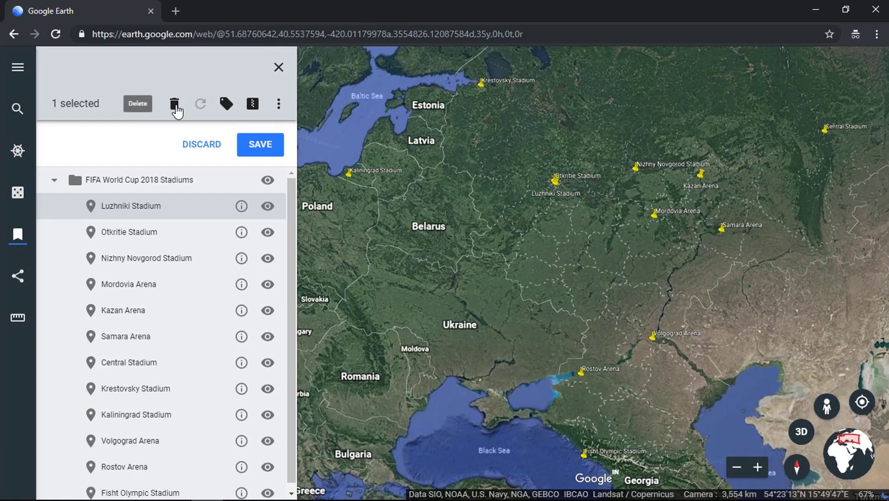
{"action": "mouse_move", "coordinate": [200, 107]}
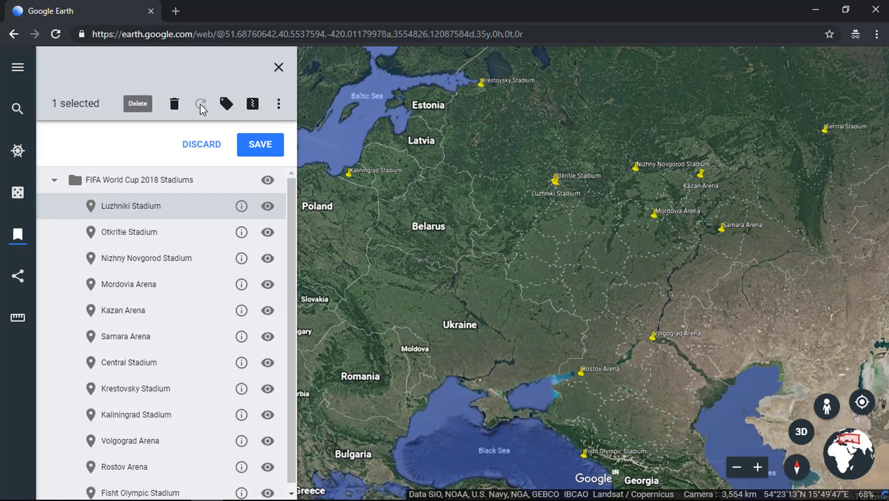
{"action": "mouse_move", "coordinate": [226, 104]}
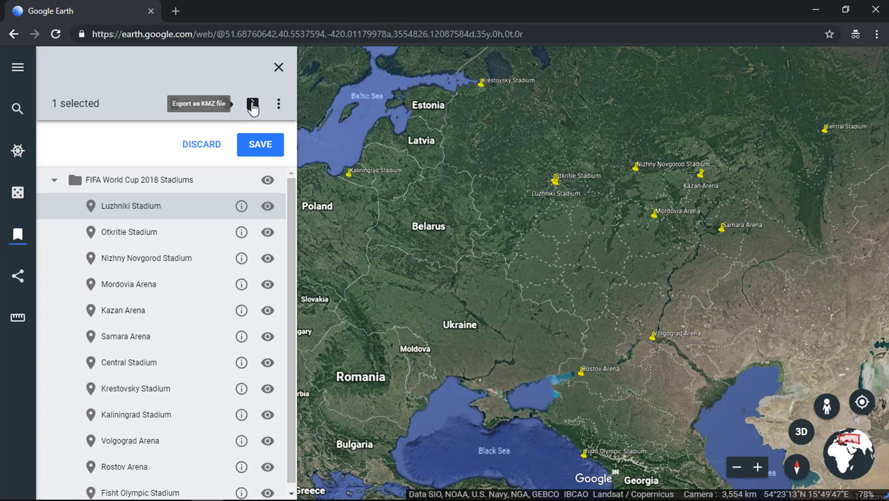
{"action": "left_click", "coordinate": [253, 103]}
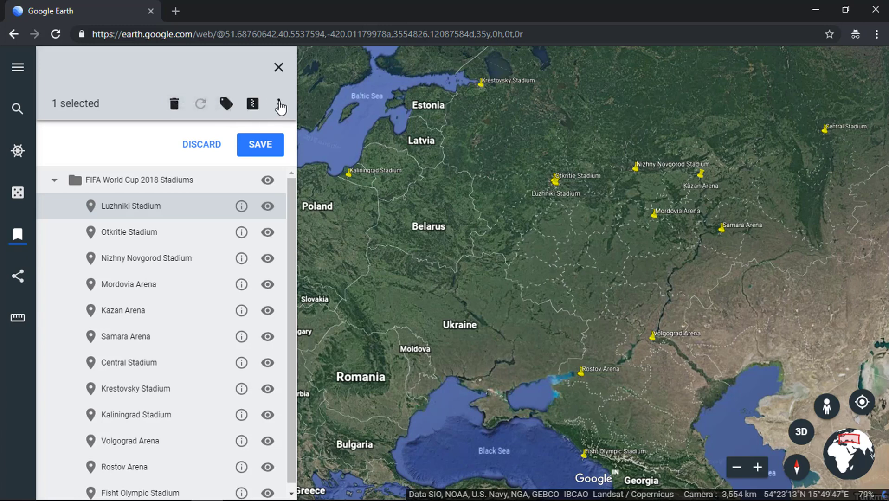
{"action": "left_click", "coordinate": [278, 103]}
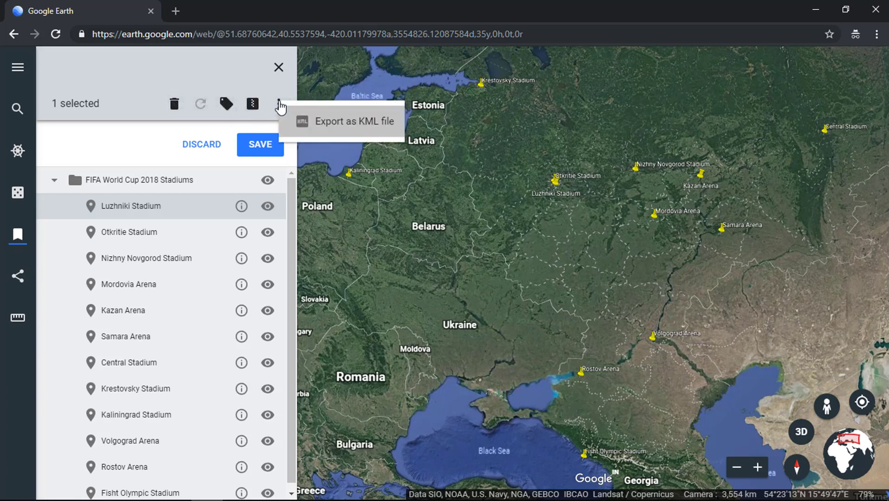
{"action": "mouse_move", "coordinate": [317, 129]}
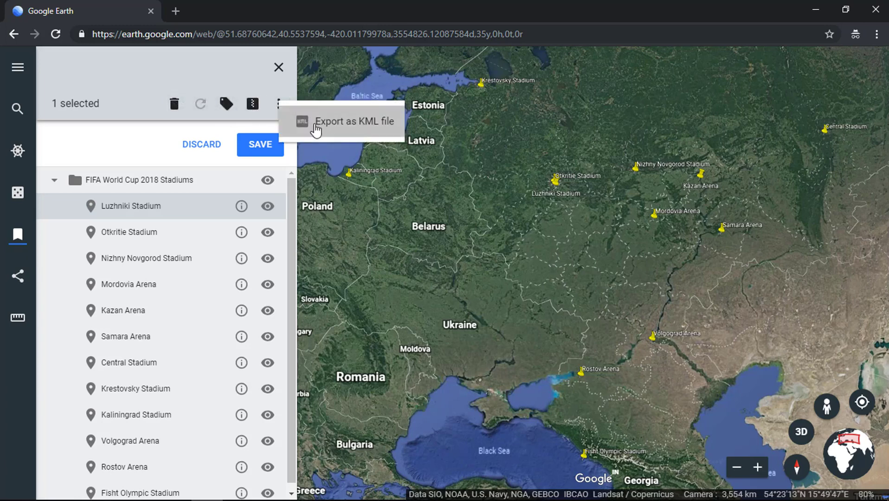
{"action": "mouse_move", "coordinate": [219, 131]}
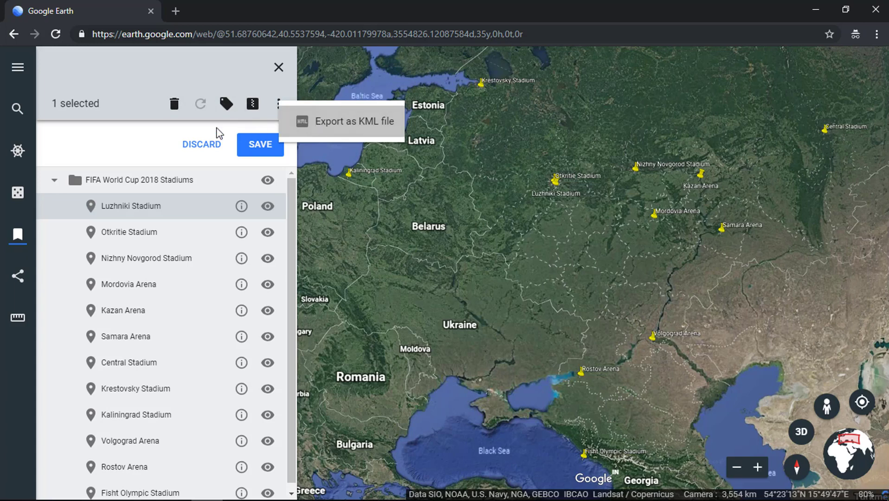